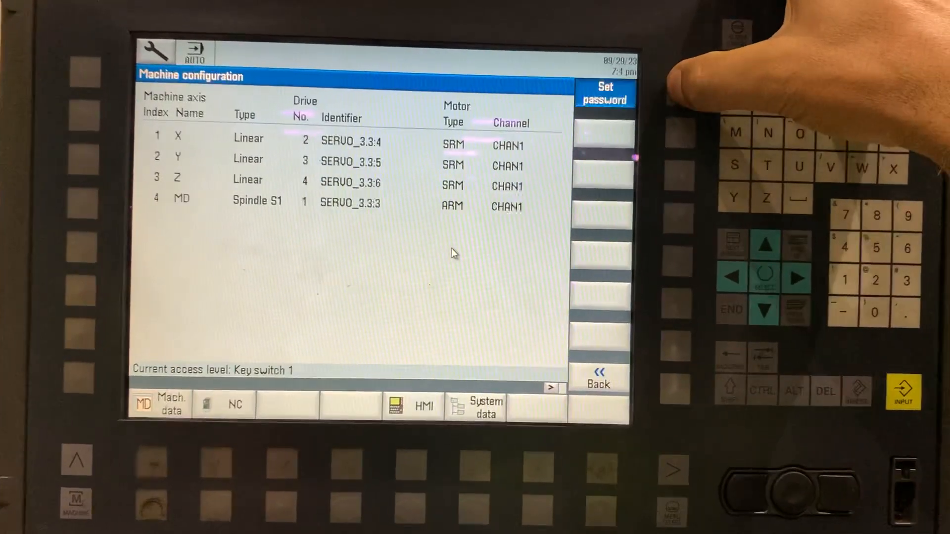
Enter the manufacturer password to switch access level from Key switch 1 to Manufacturer
click(604, 92)
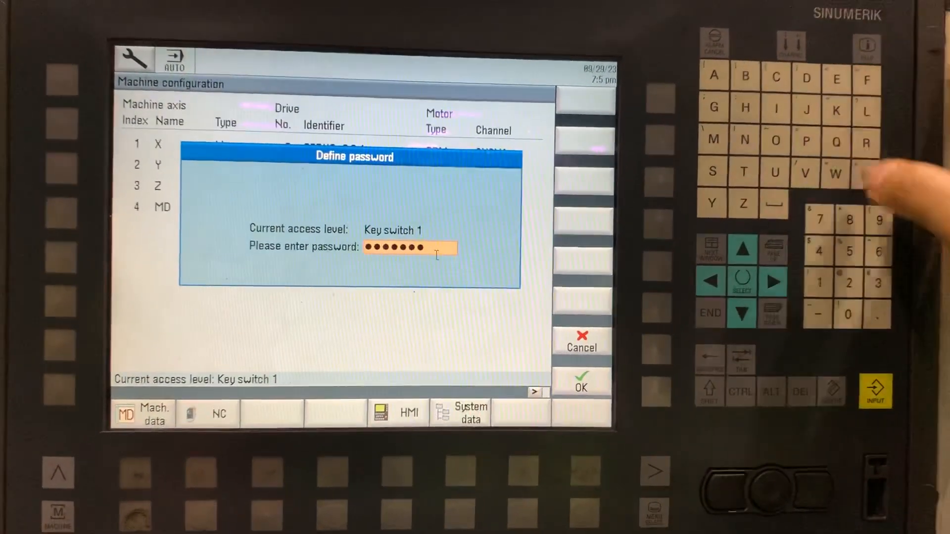
click(580, 378)
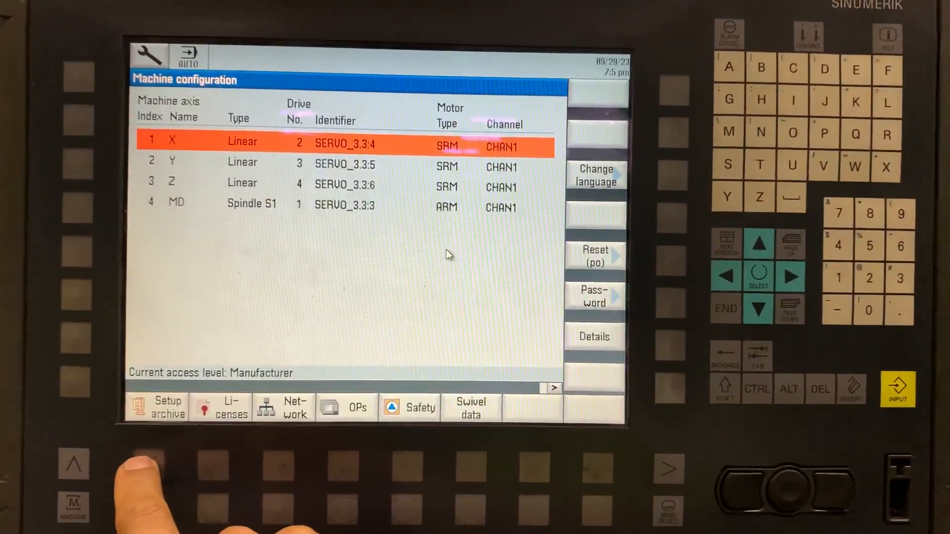
Choose Create setup archive including NC, PLC, drive and HMI data
click(157, 407)
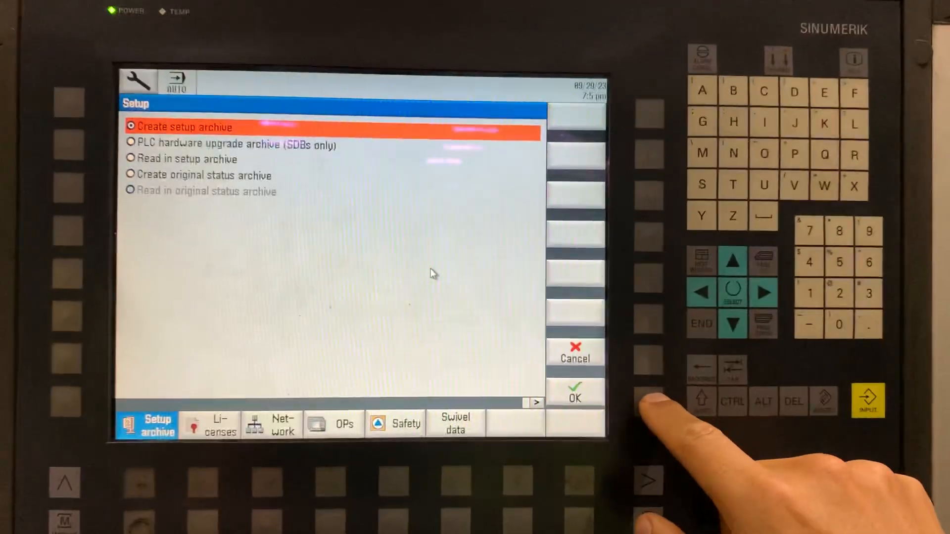
click(574, 394)
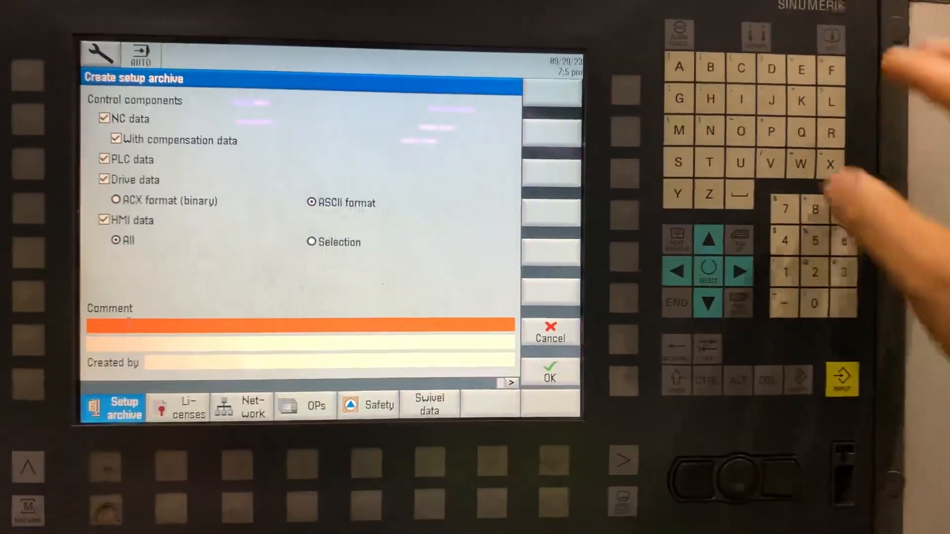
Enter the archive comment 'AFTER PROBE RETROFIT'
text(A)
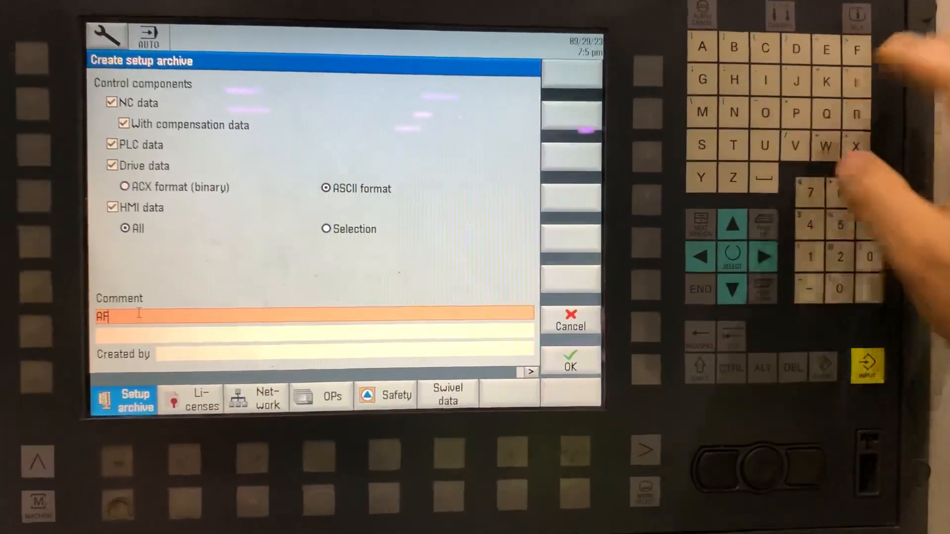
text(FTER)
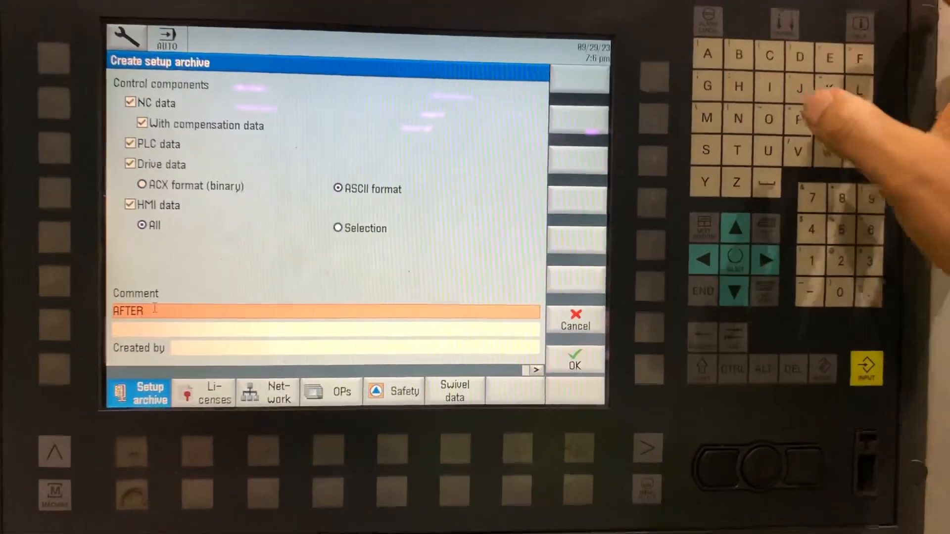
text(PROBE)
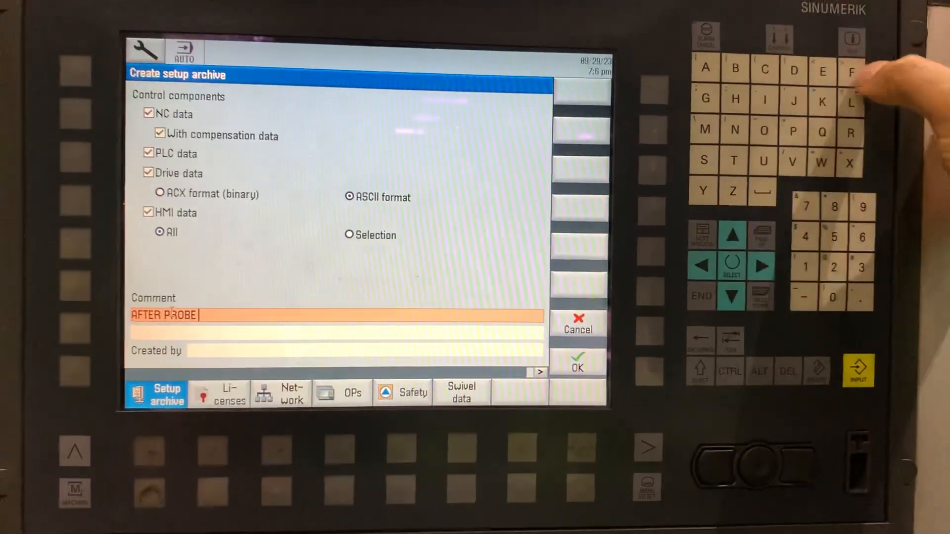
text(R8)
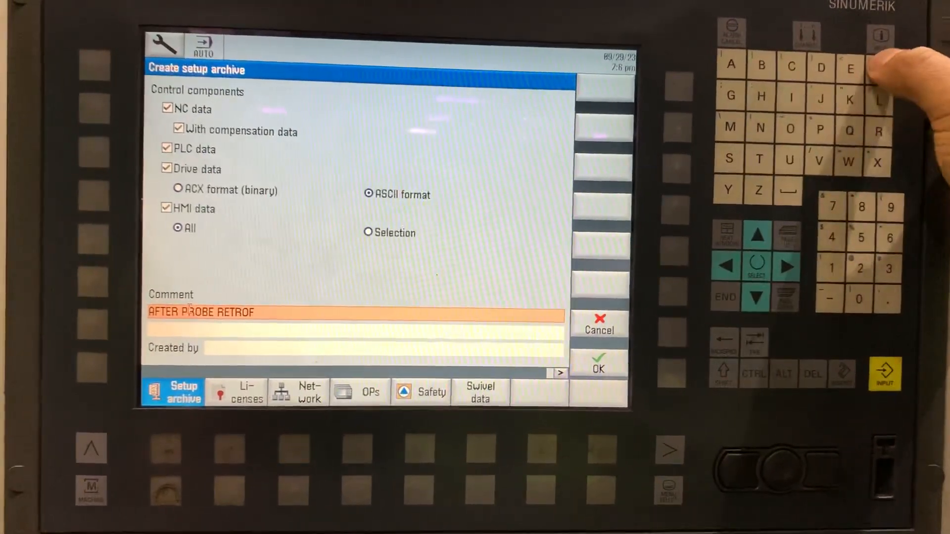
text(IT)
click(383, 348)
text(R)
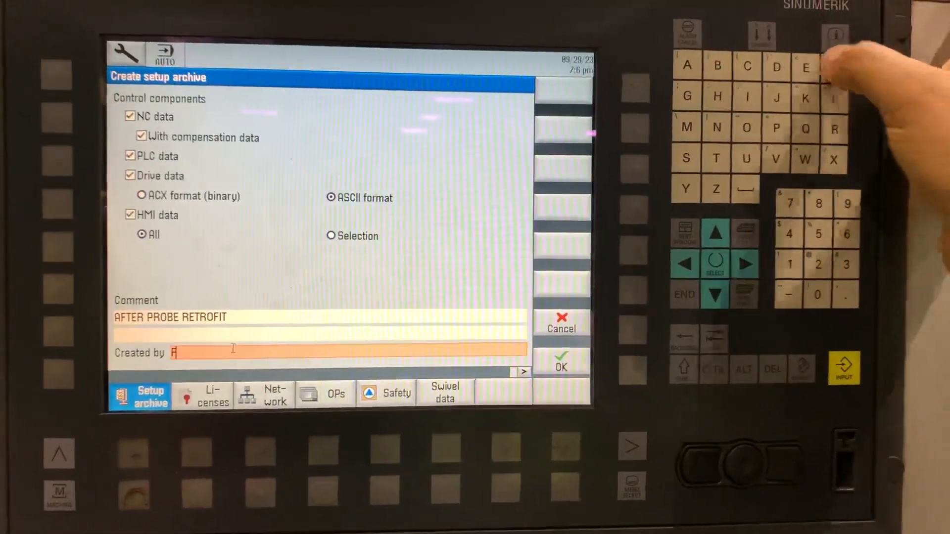
text(A)
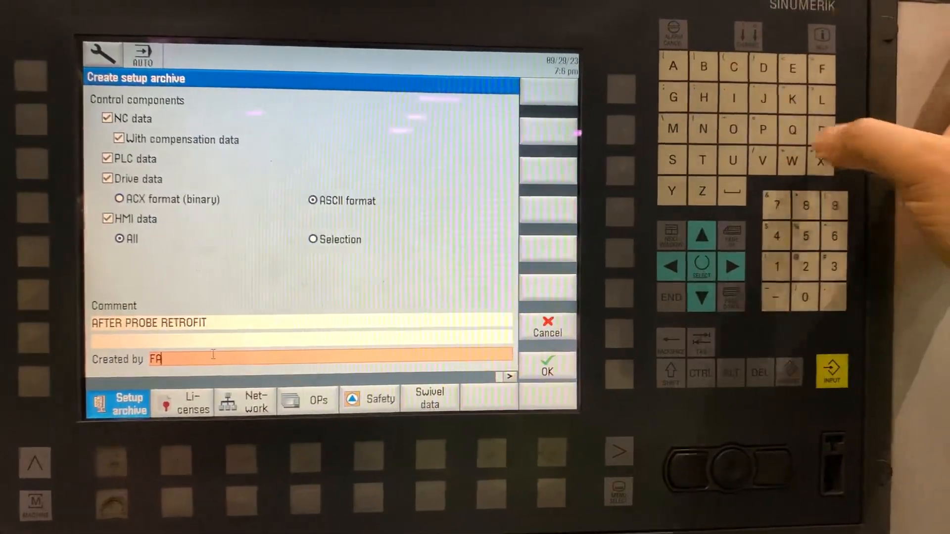
text(BIAN)
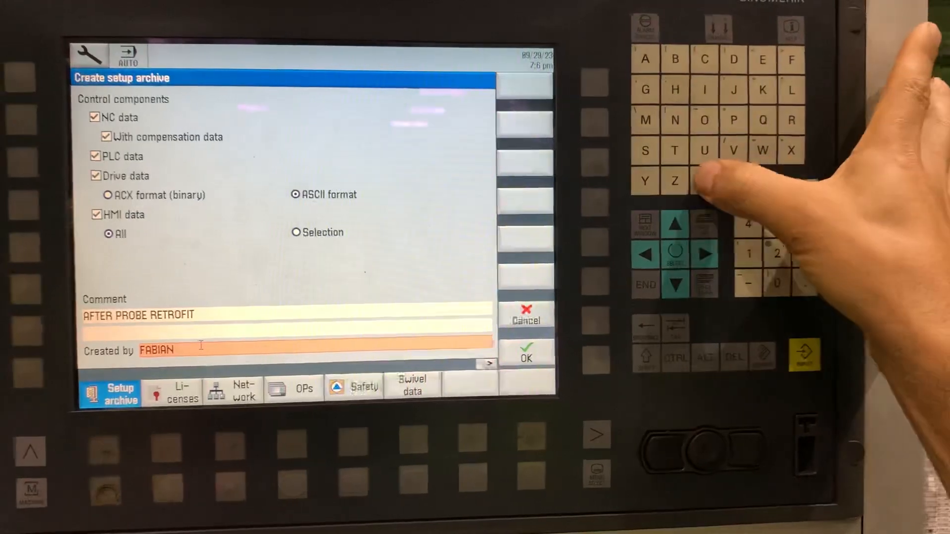
text(ACHAVAL)
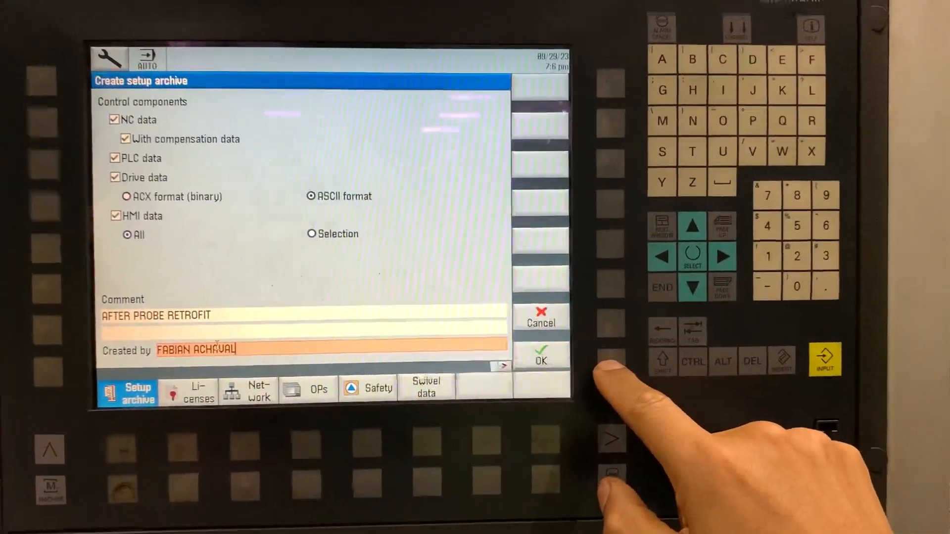
click(540, 355)
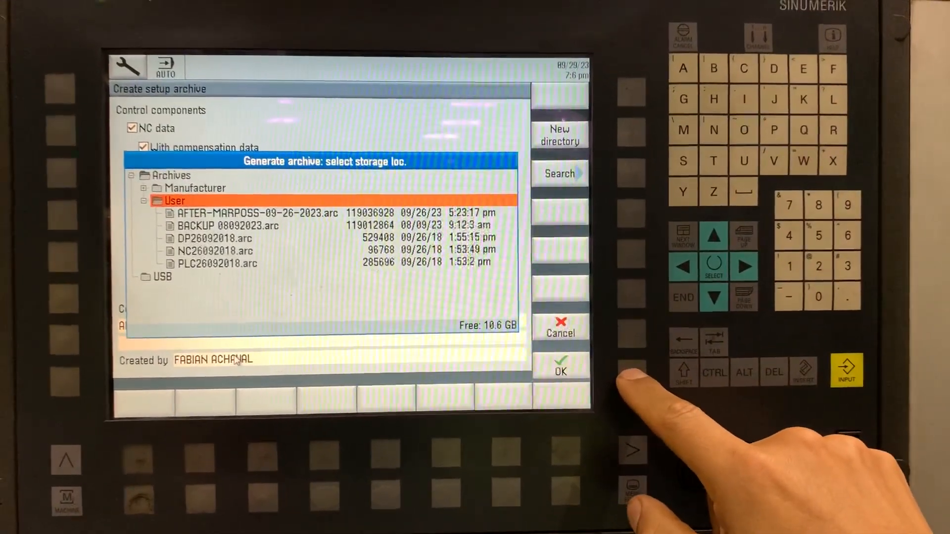
Accept Archives > User as the archive storage location
click(559, 364)
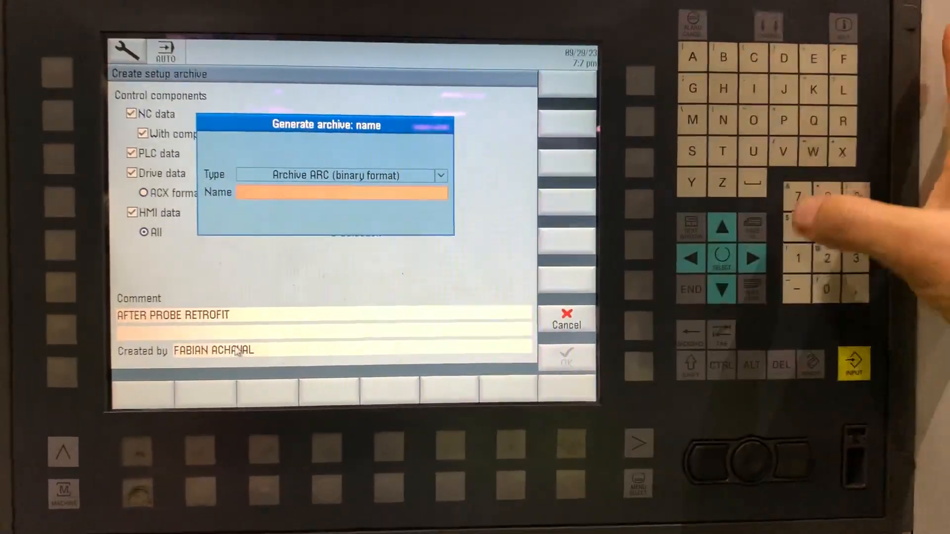
Type 'SRM 9-29-2023' as the binary ARC archive name
text(SM)
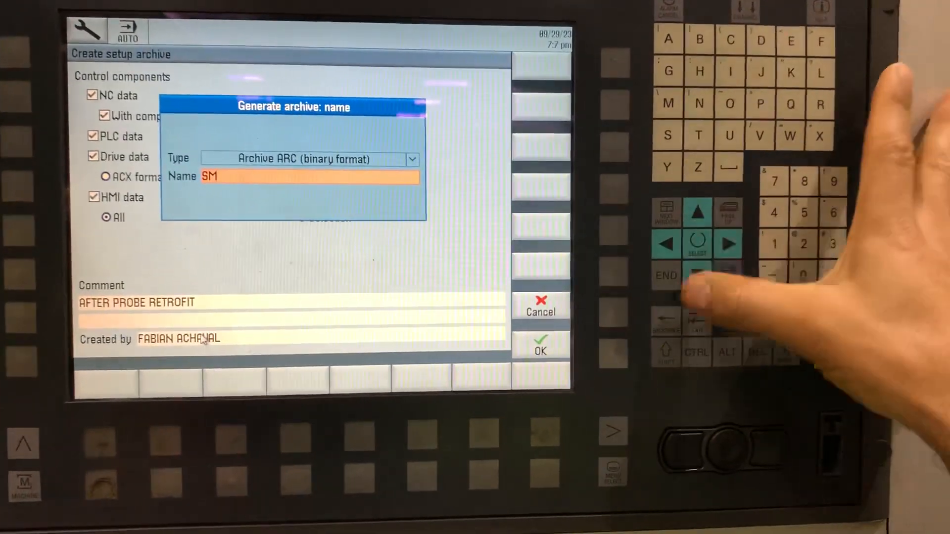
text(R)
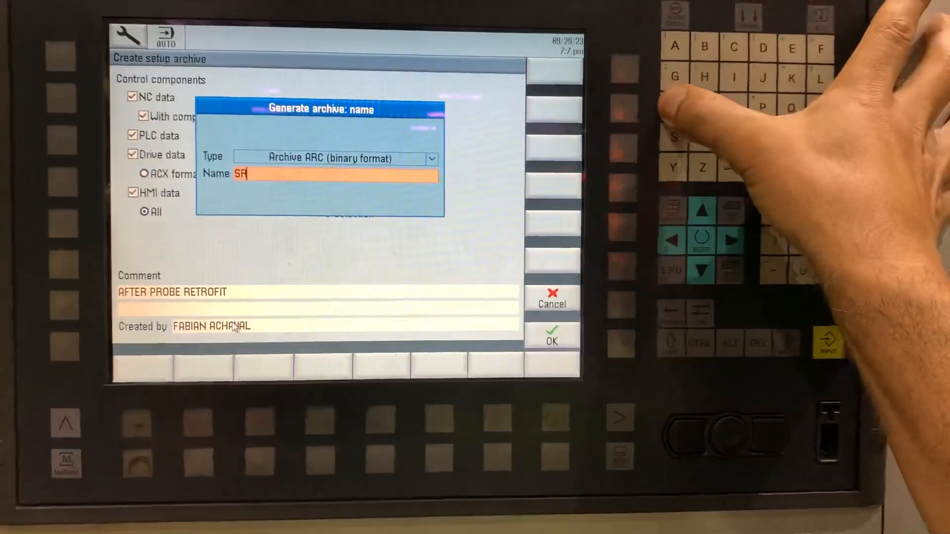
text(M)
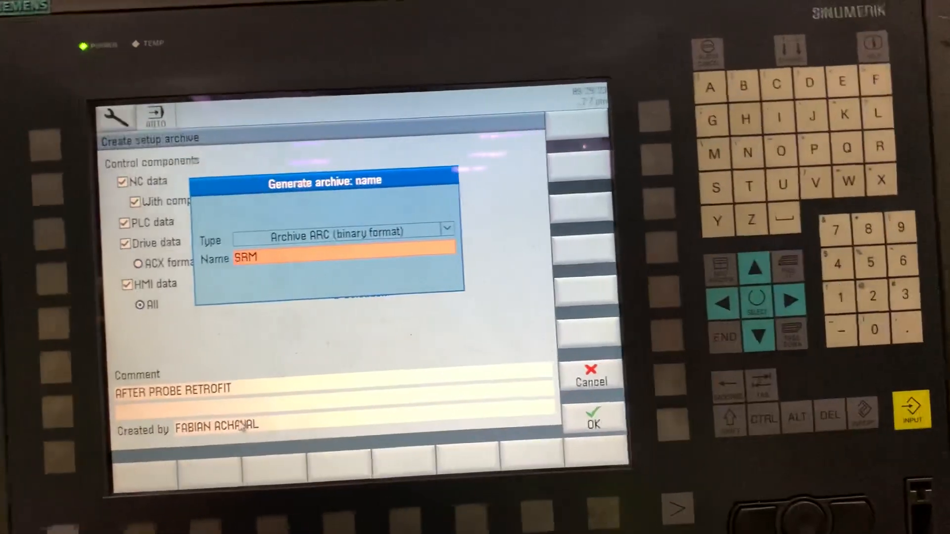
text(9-29-20)
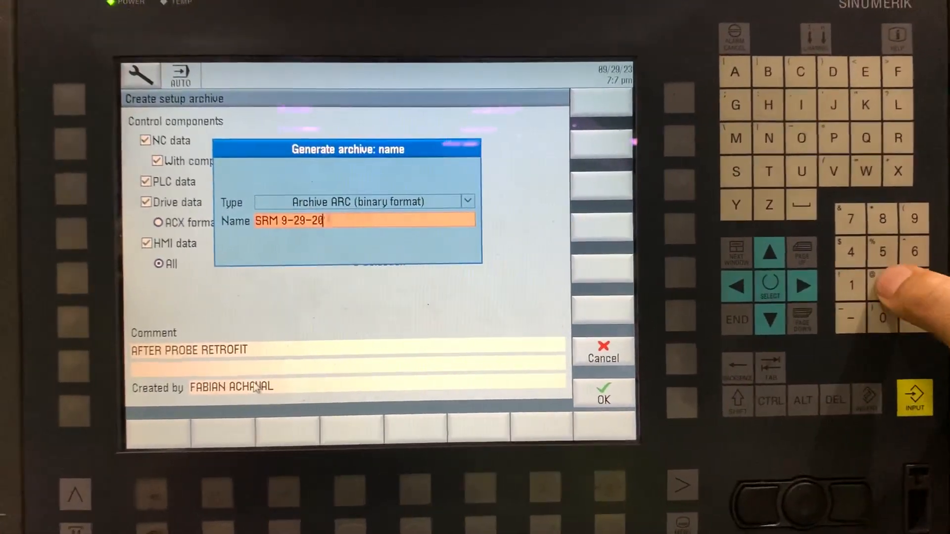
text(23)
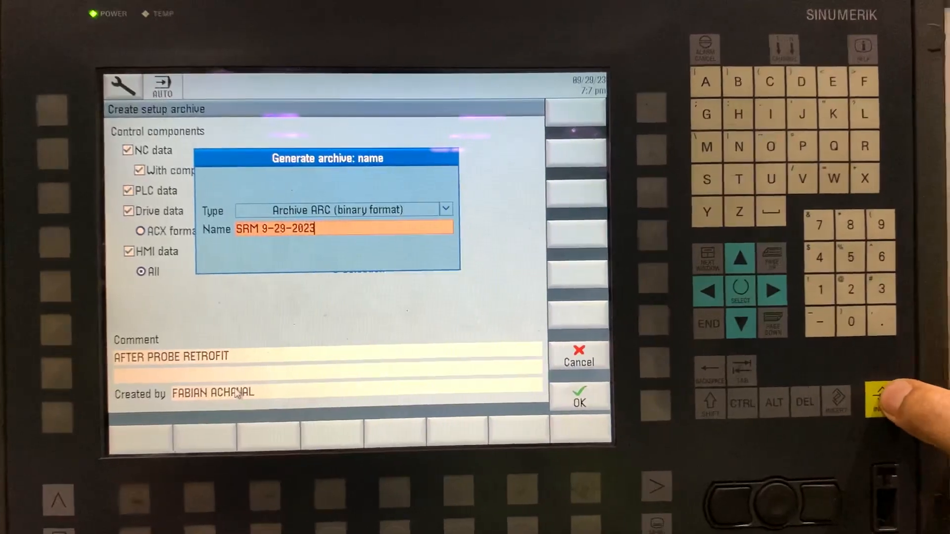